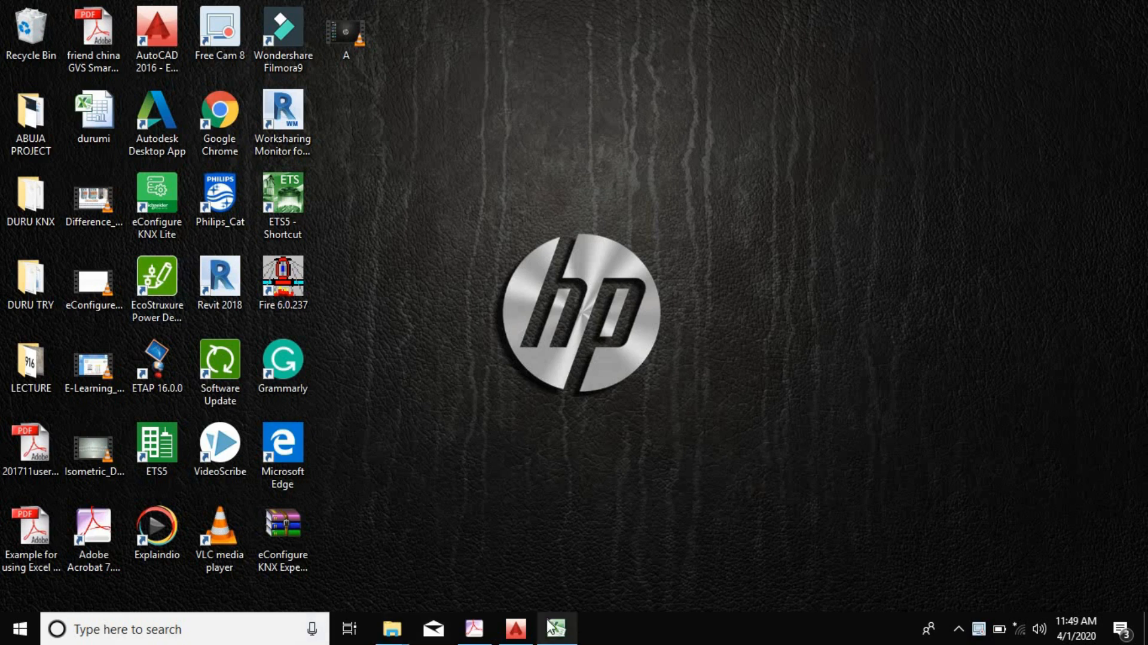
# Review the DB-C load schedule's phase totals (6,470, 6,320, 6,625 W) in PRACTICE.xlsx
pyautogui.click(557, 629)
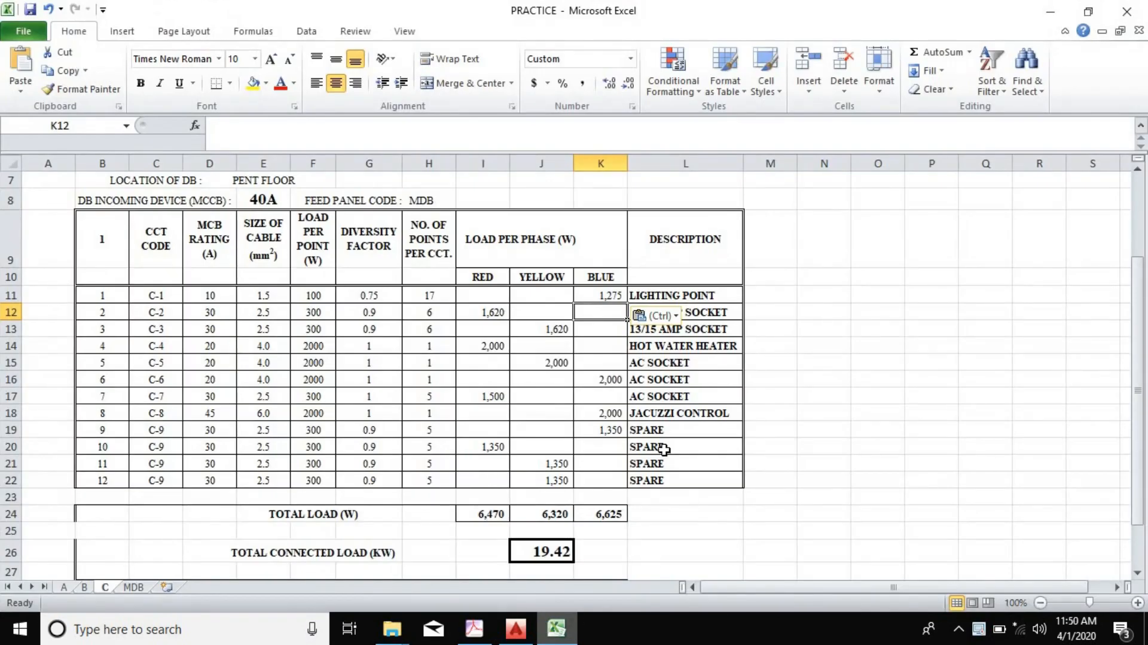
pyautogui.moveTo(617, 495)
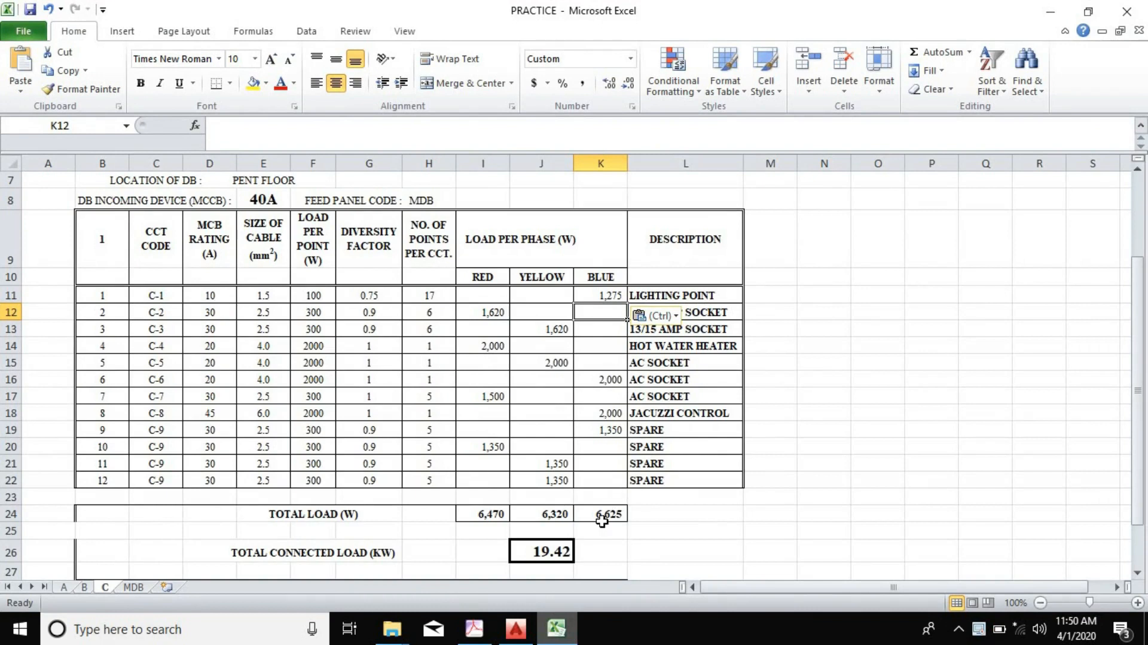
pyautogui.moveTo(602, 515)
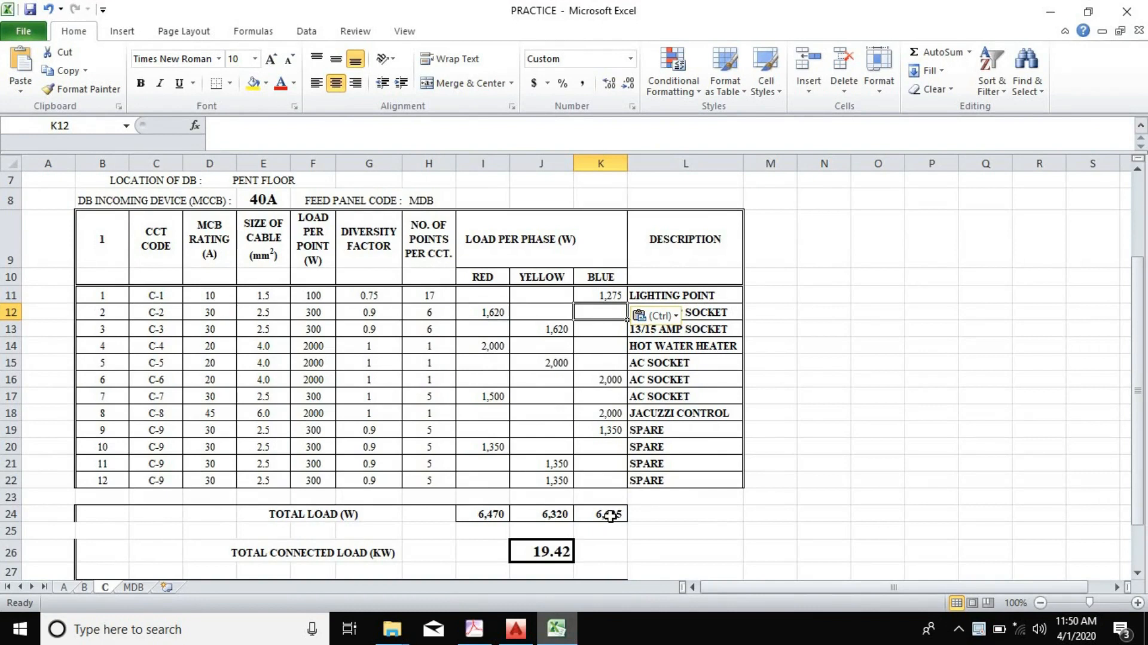
pyautogui.moveTo(610, 515)
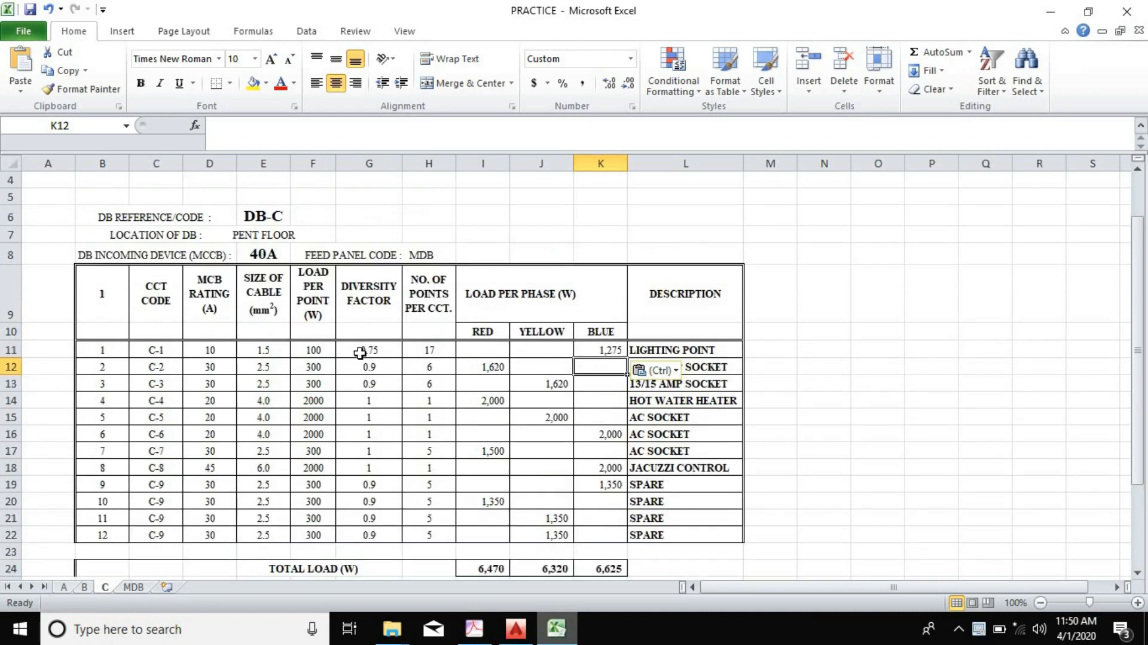
pyautogui.moveTo(408, 354)
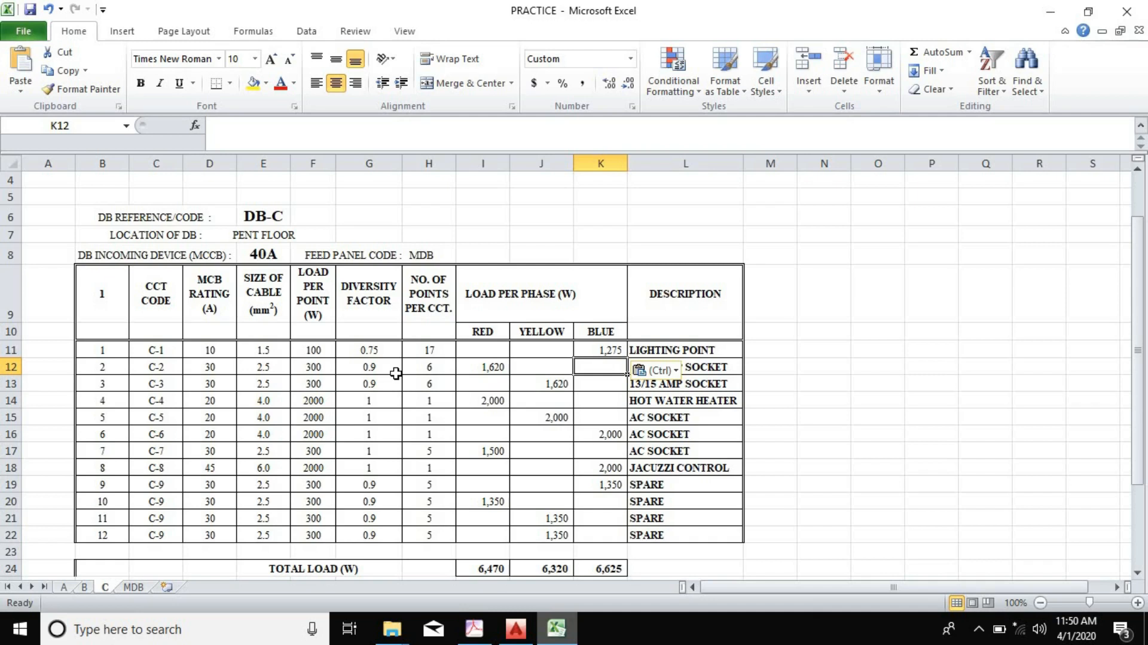
pyautogui.moveTo(387, 374)
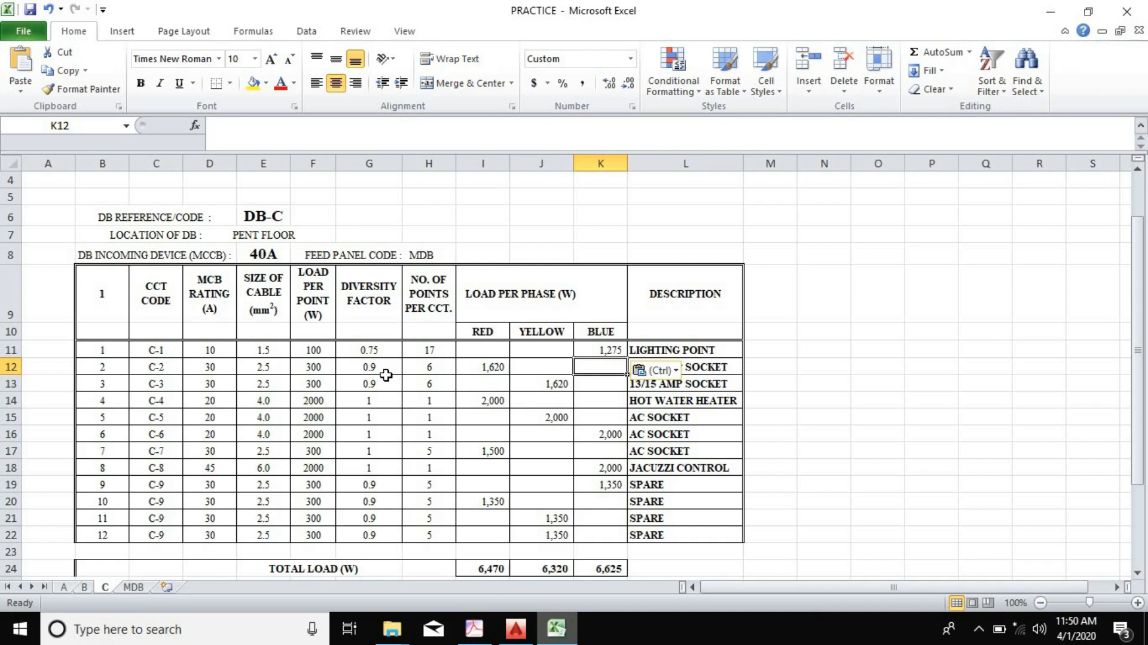
pyautogui.moveTo(395, 366)
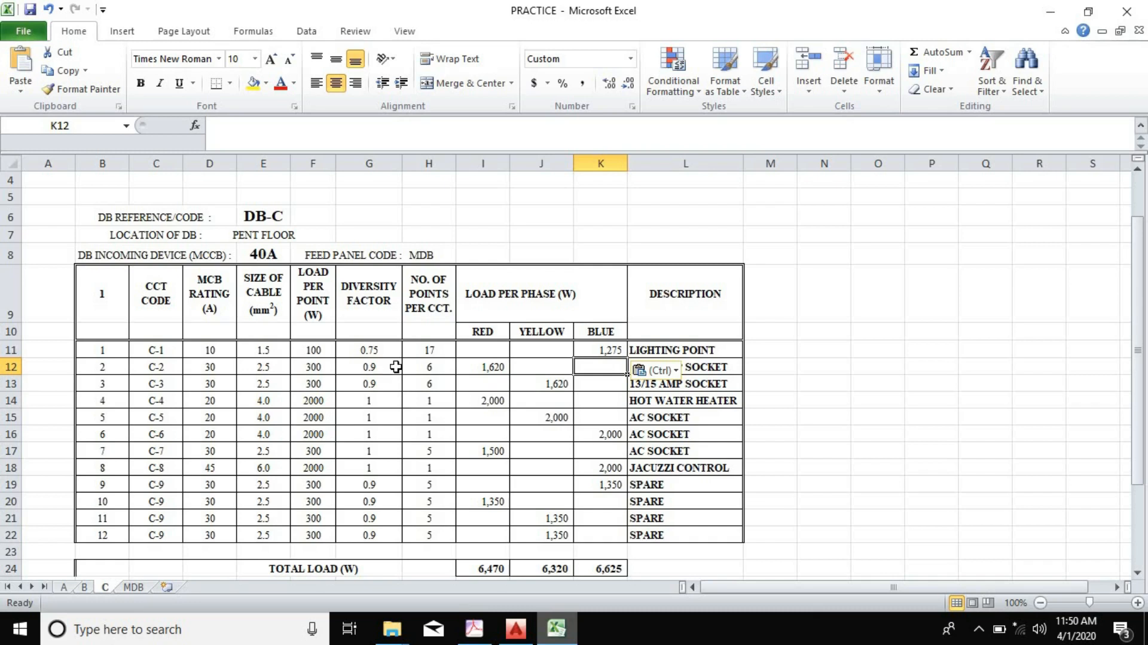
pyautogui.moveTo(395, 355)
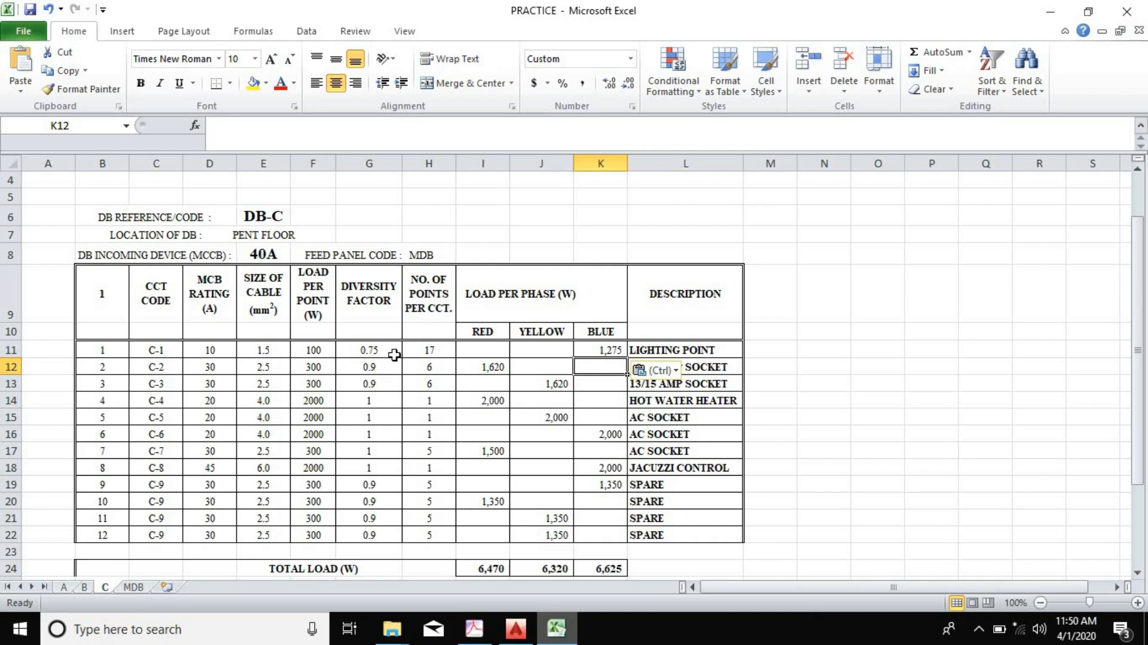
pyautogui.moveTo(391, 360)
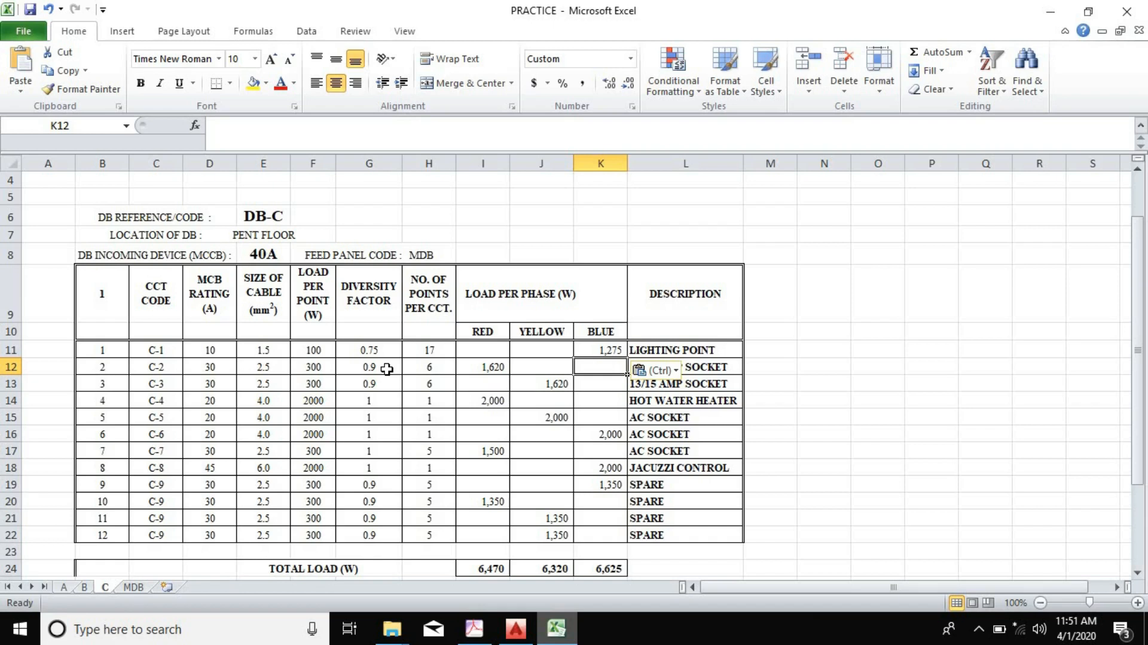
pyautogui.moveTo(600, 595)
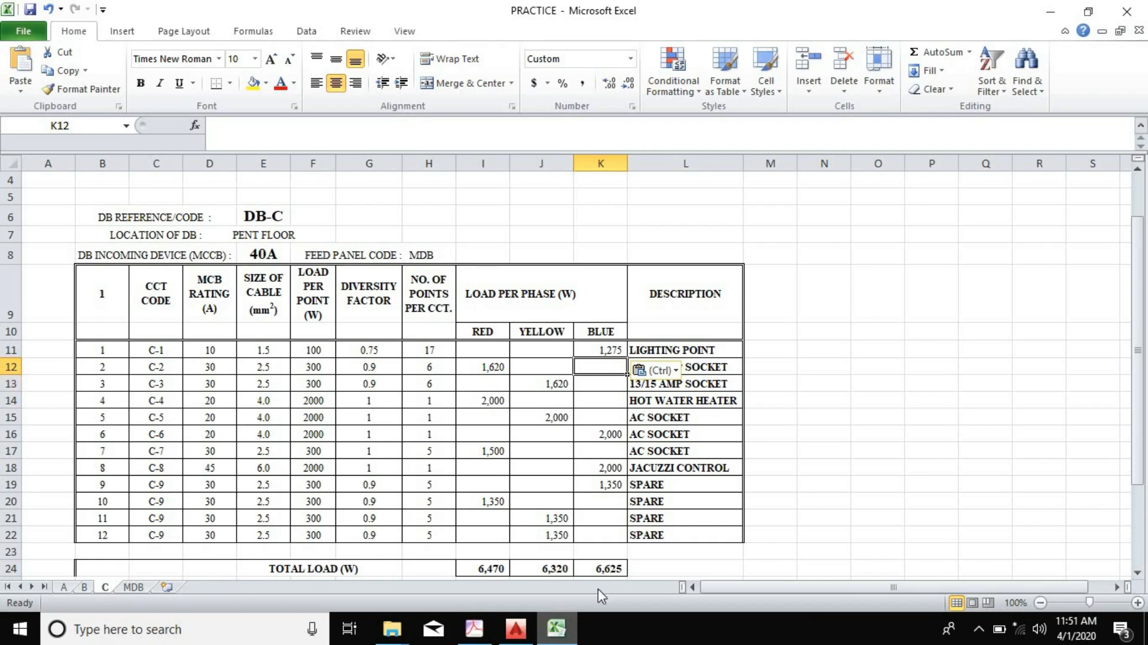
pyautogui.click(515, 628)
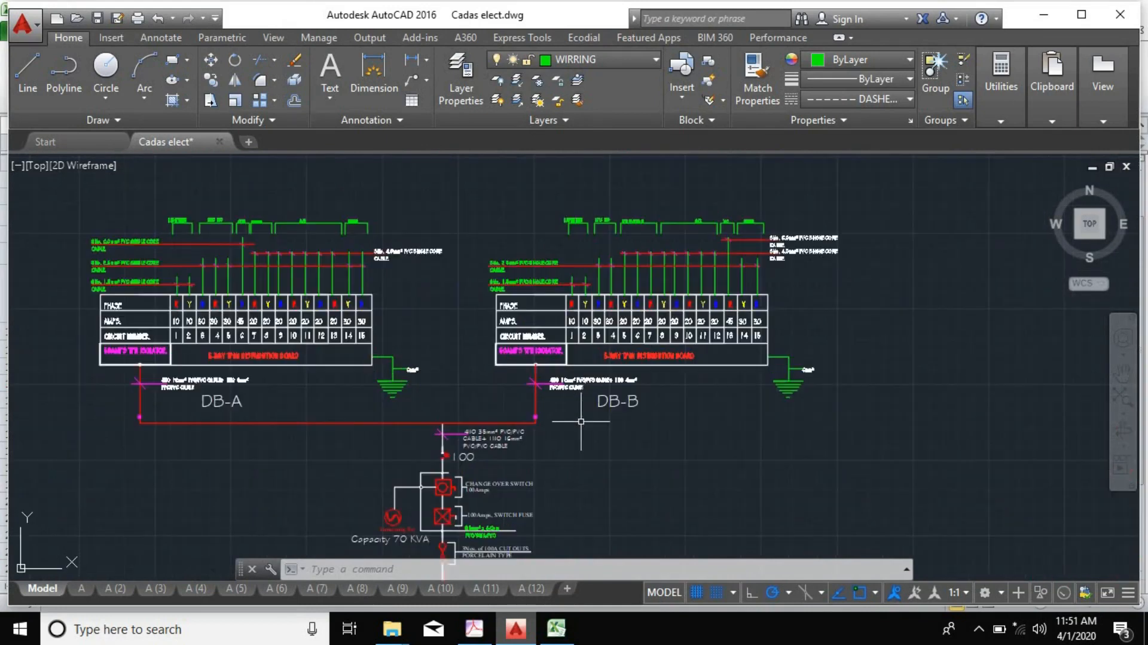
pyautogui.moveTo(307, 313)
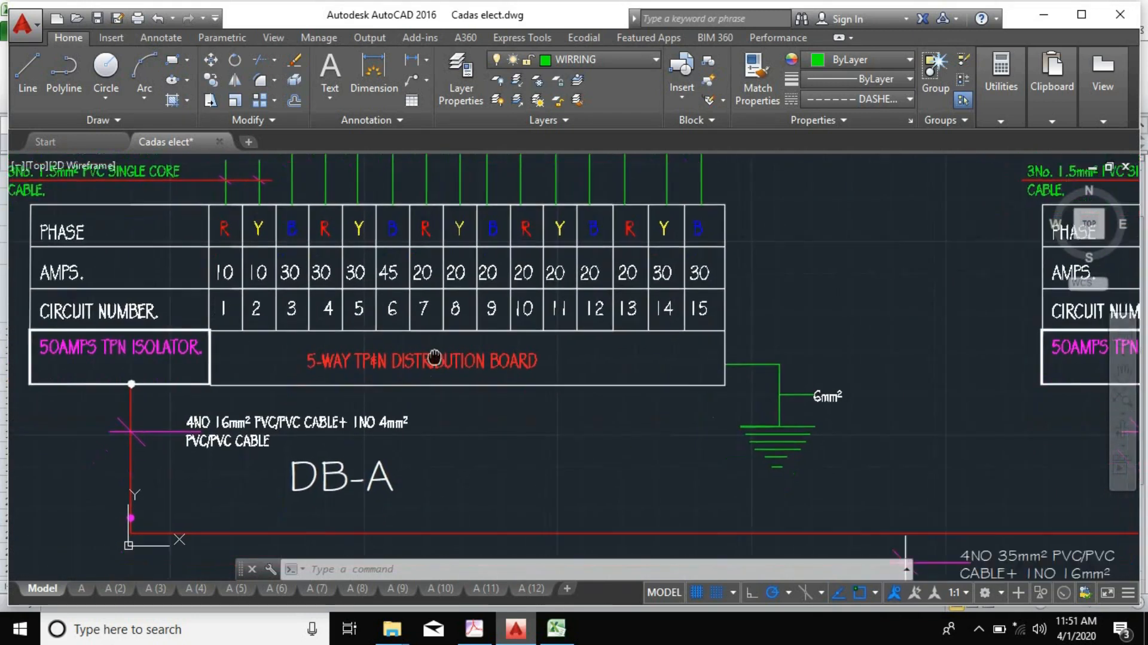
# Zoom the single line diagram onto the DB-A board and its incoming supply
pyautogui.scroll(-3)
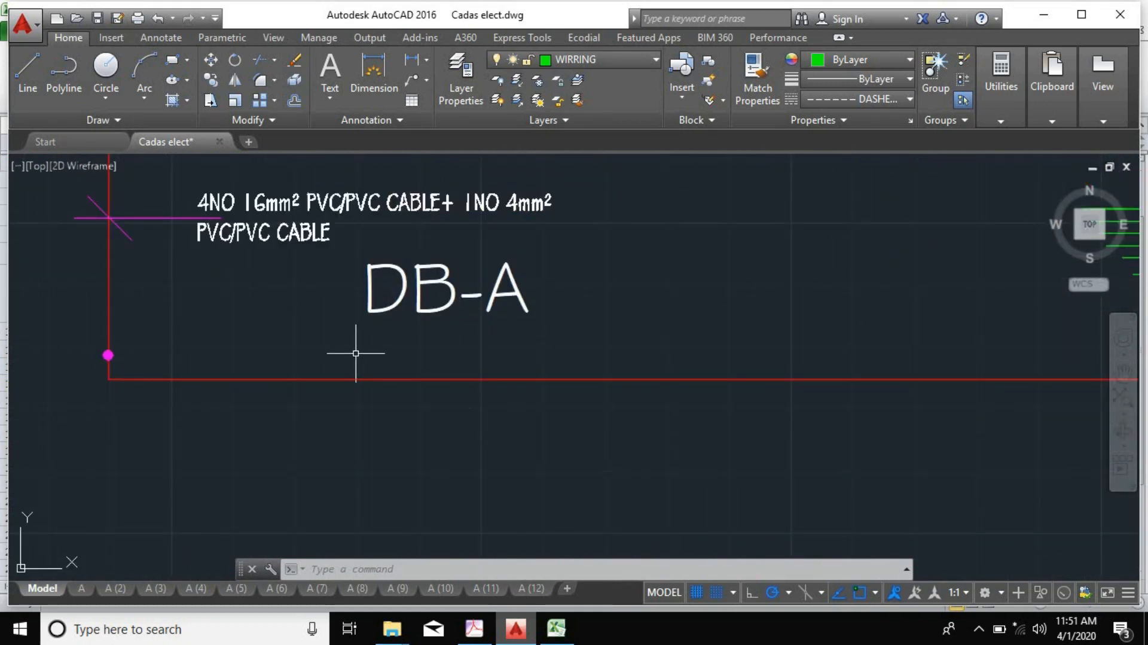
pyautogui.scroll(-3)
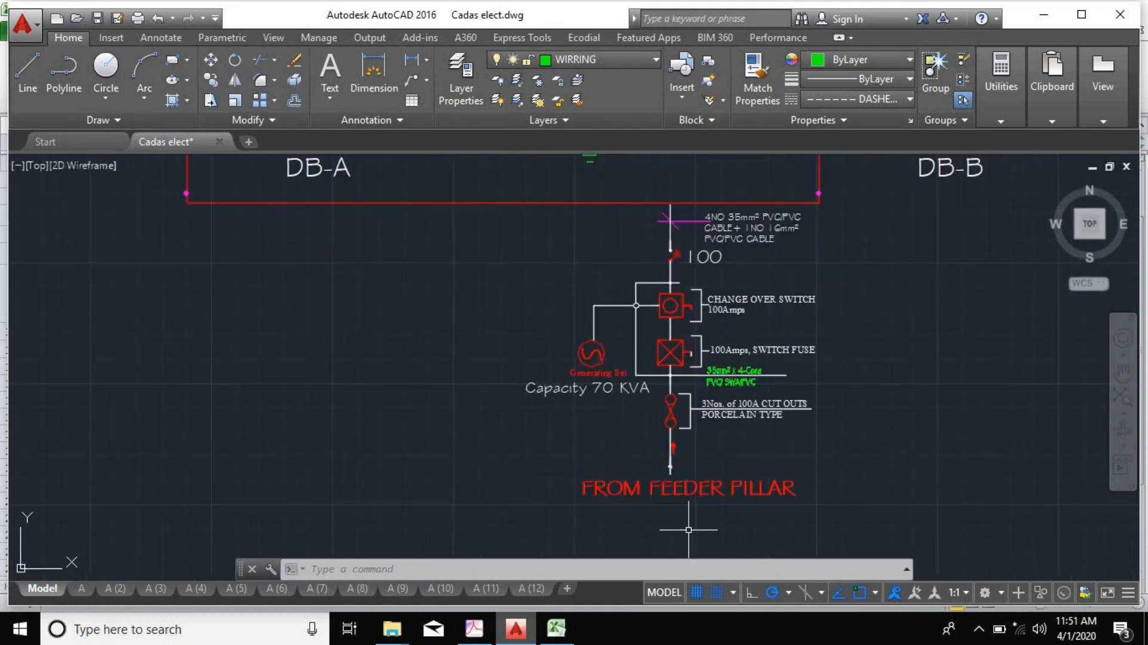
pyautogui.scroll(-3)
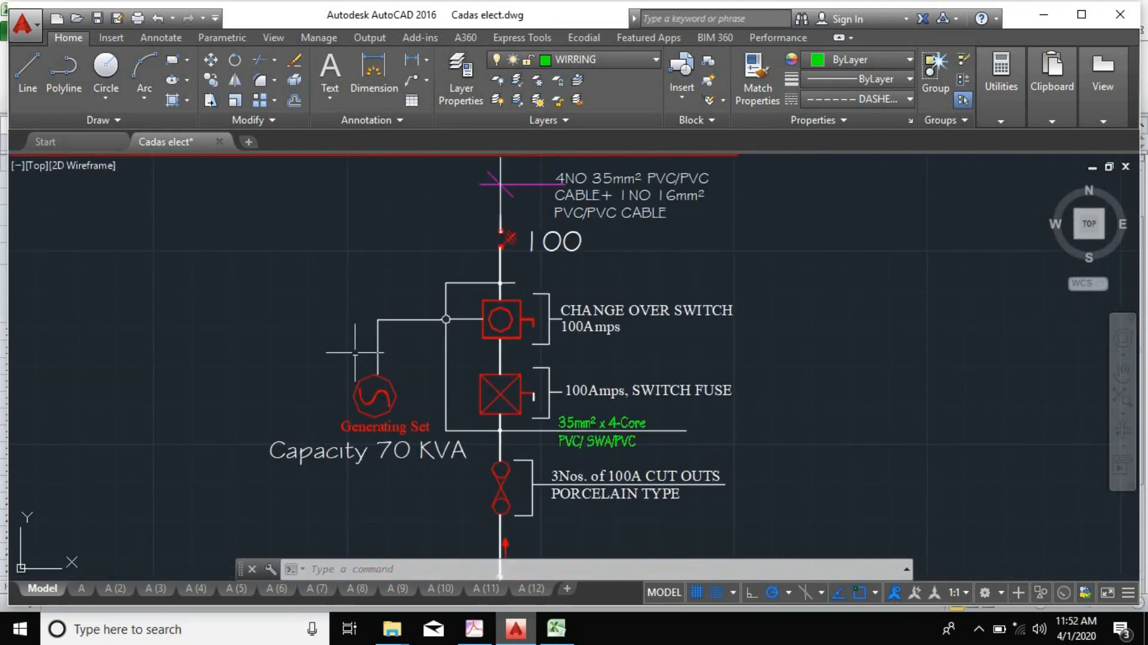
pyautogui.moveTo(333, 511)
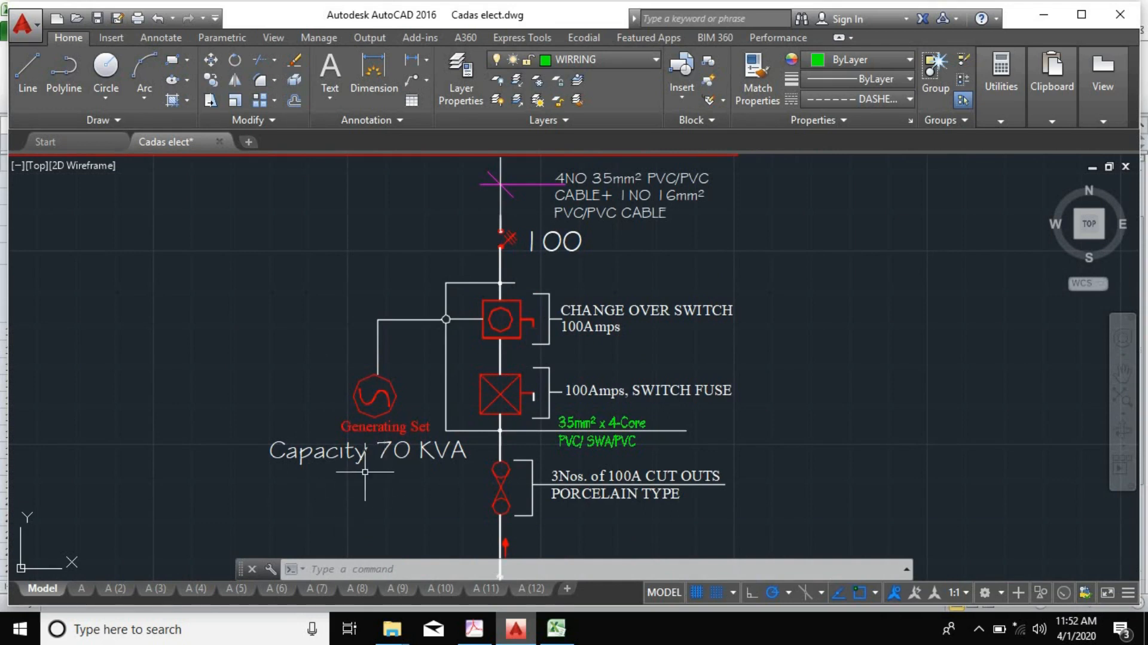
pyautogui.scroll(-3)
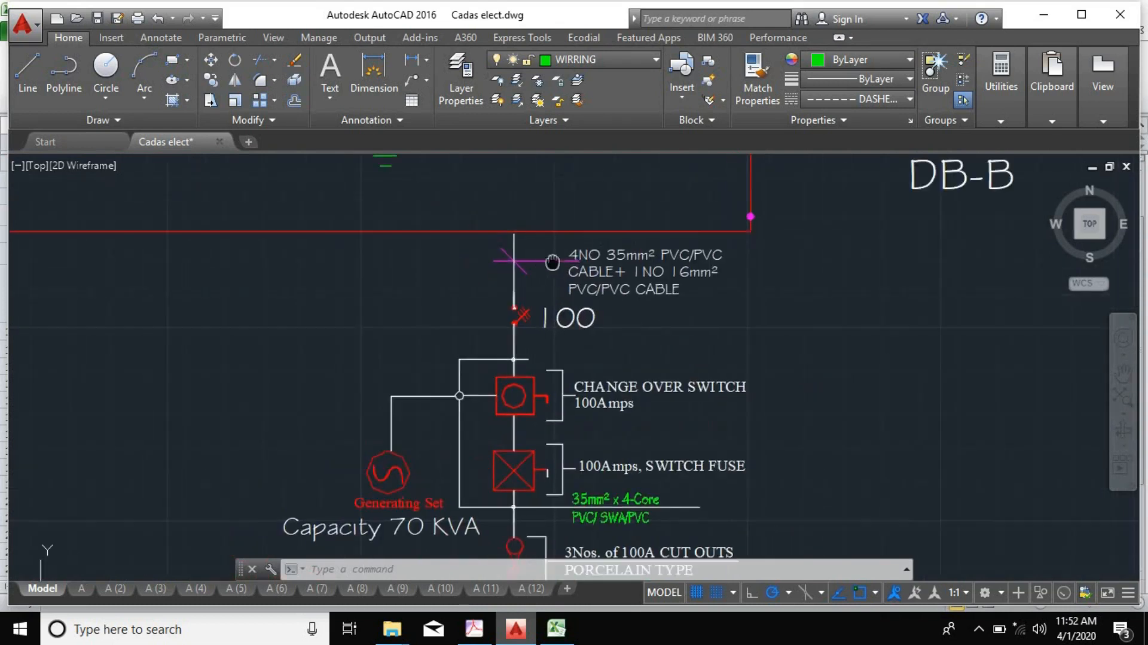
pyautogui.scroll(-3)
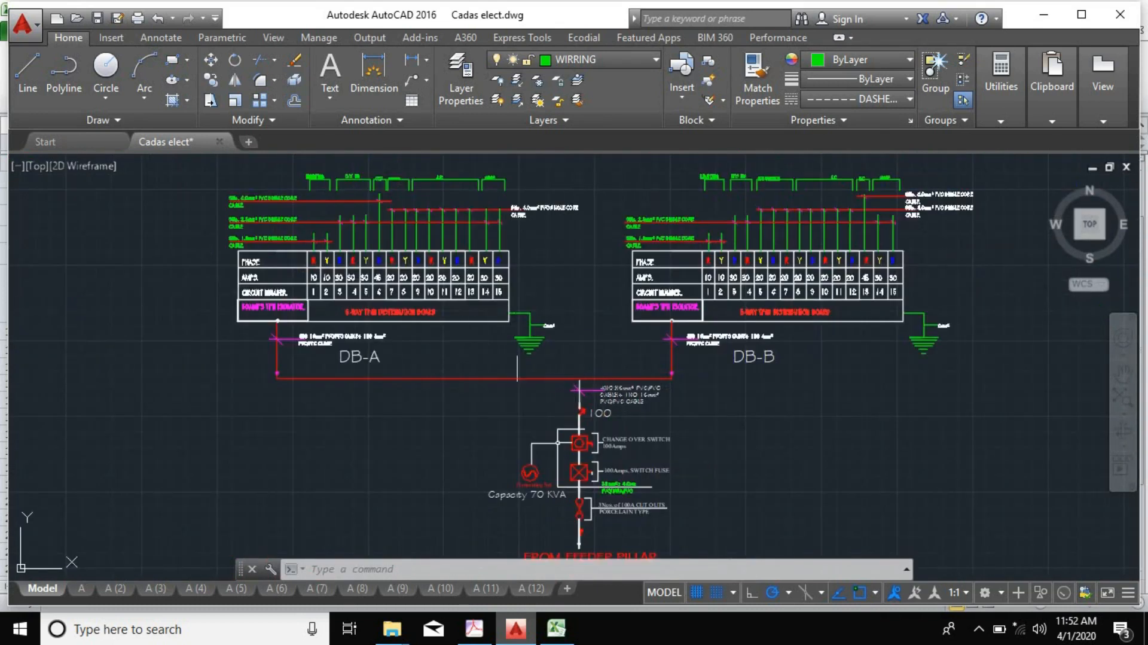
pyautogui.moveTo(337, 374)
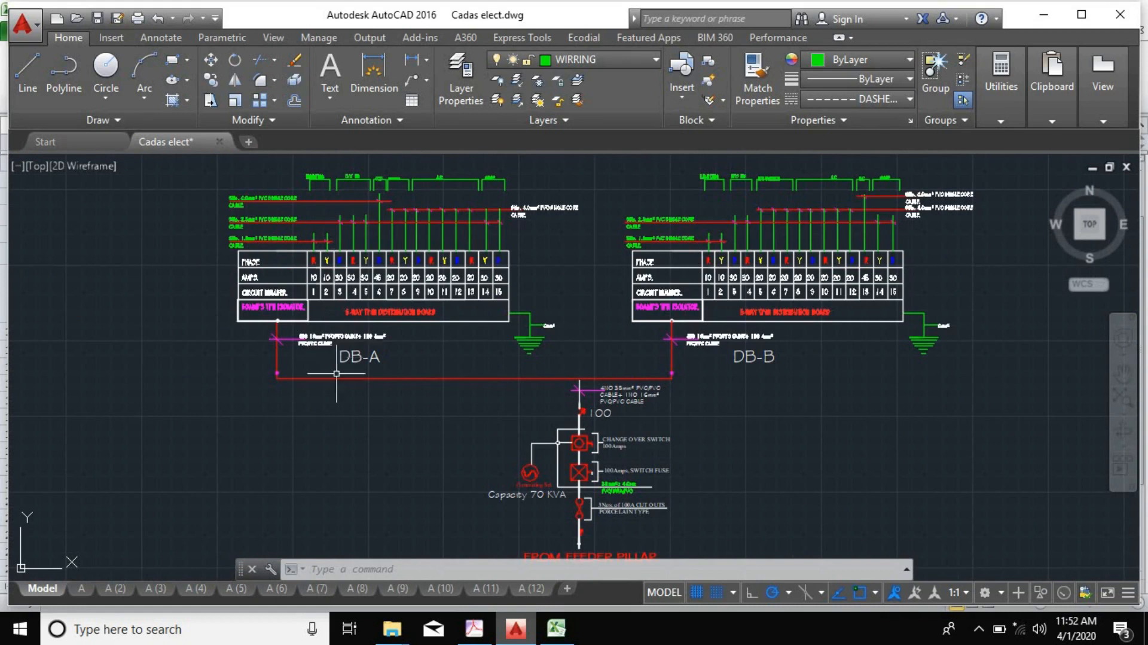
pyautogui.scroll(-3)
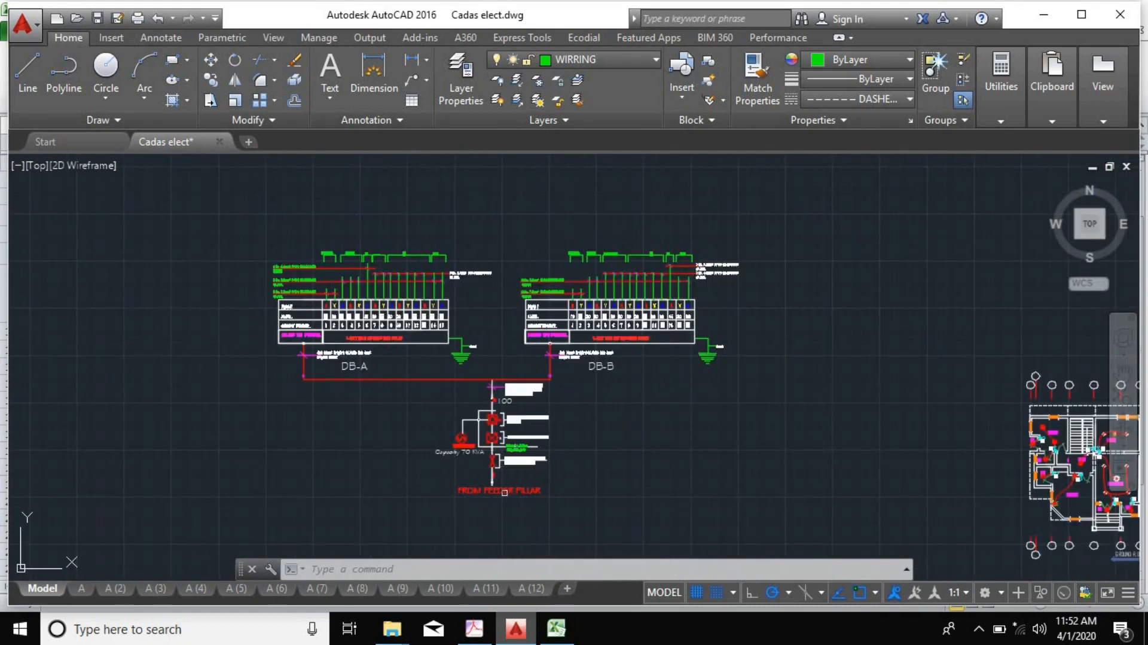
pyautogui.moveTo(504, 449)
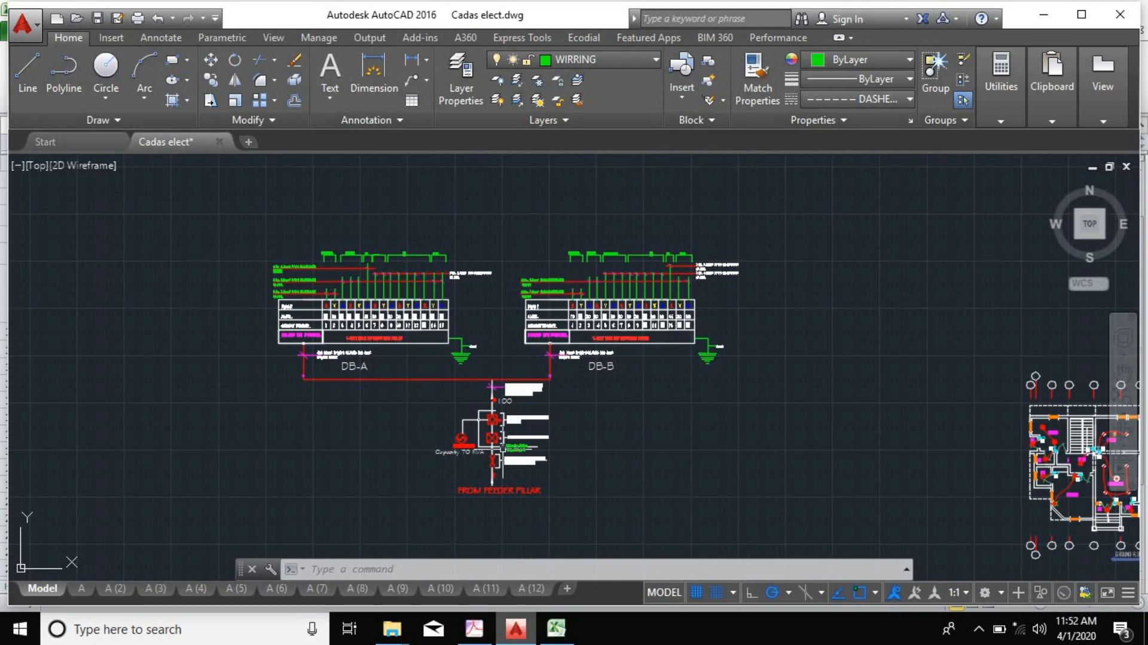